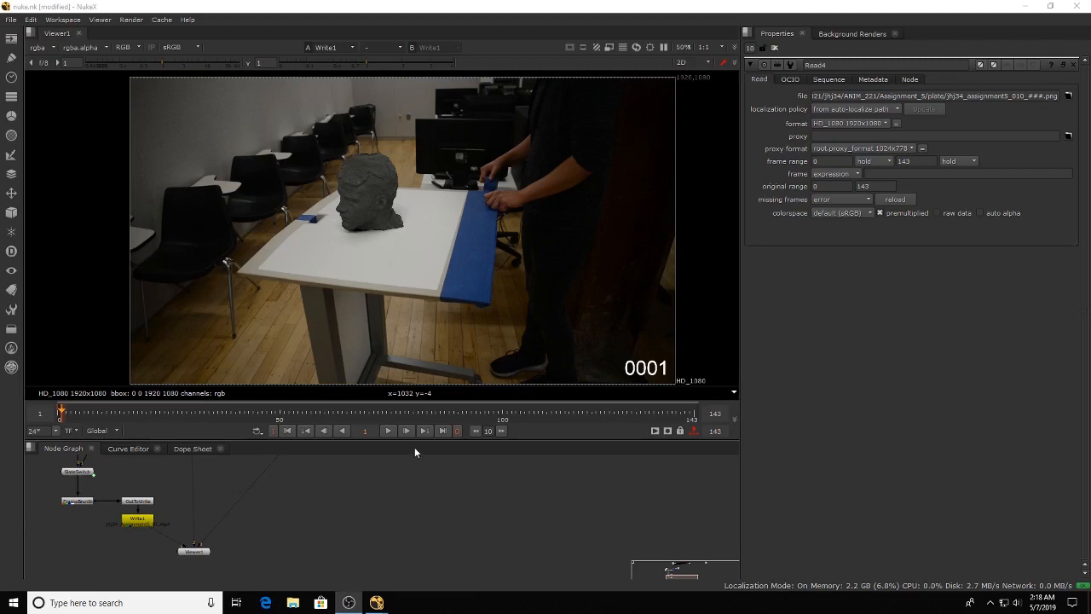
# Play the table plate and stop playback at frame 22.
pyautogui.click(405, 430)
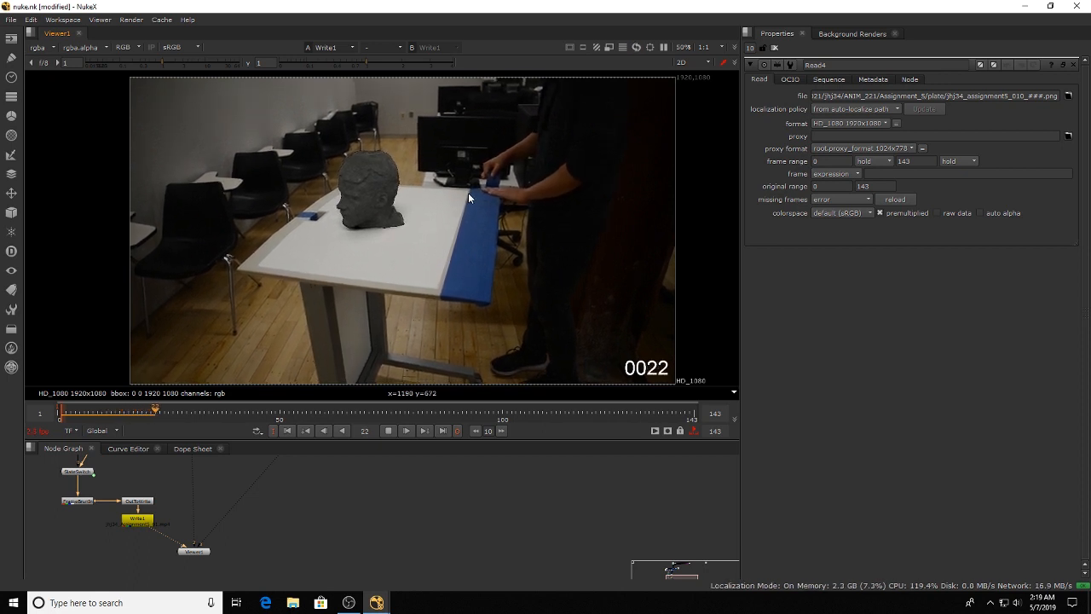
pyautogui.click(406, 431)
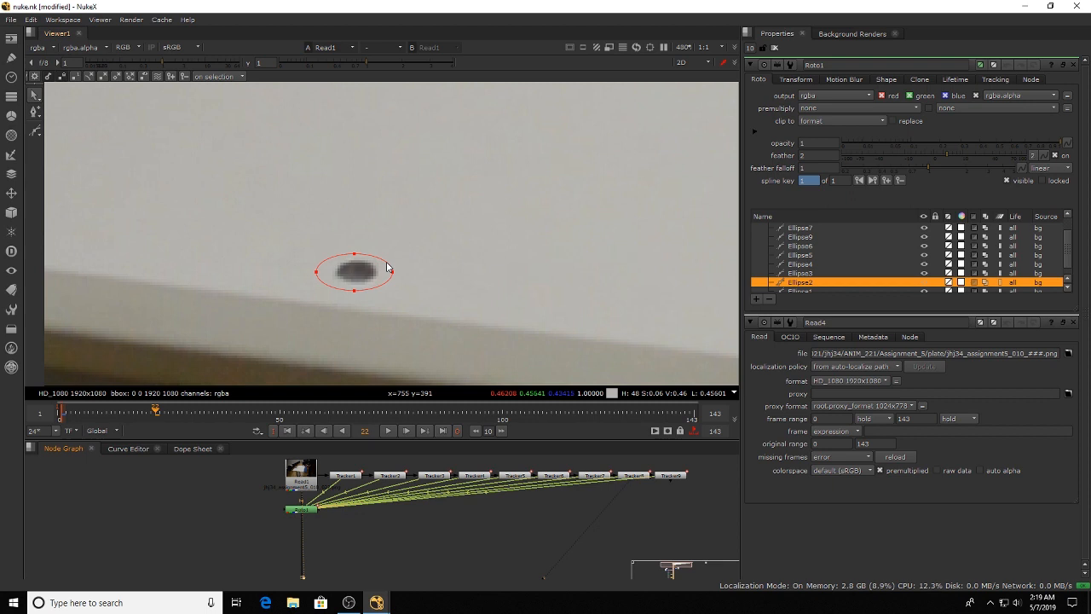
# Show Roto1's Ellipse2 clone settings with its −15 y offset.
pyautogui.click(919, 79)
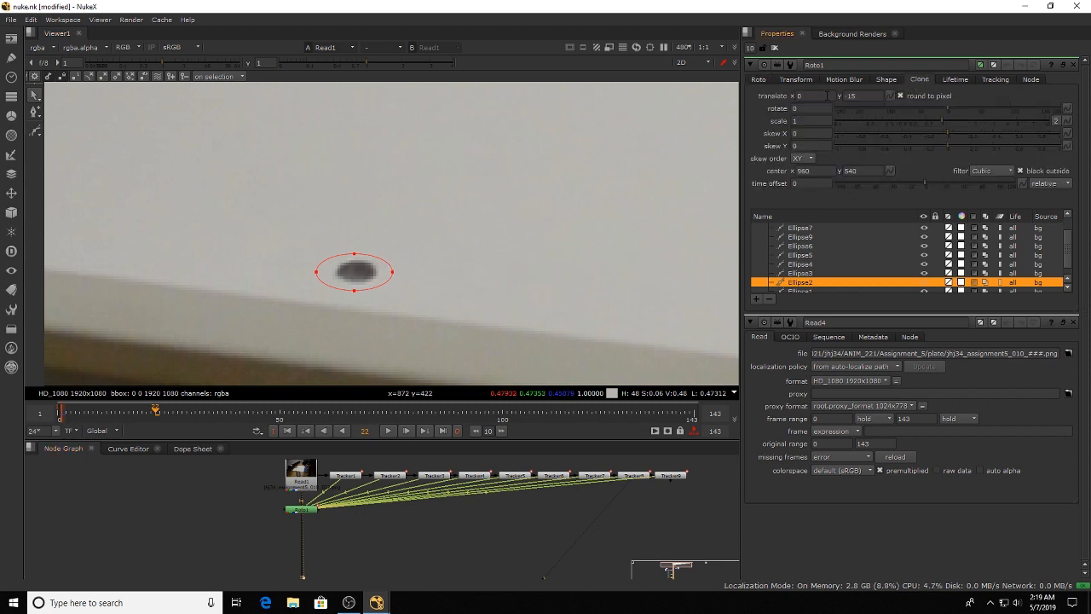
pyautogui.moveTo(370, 222)
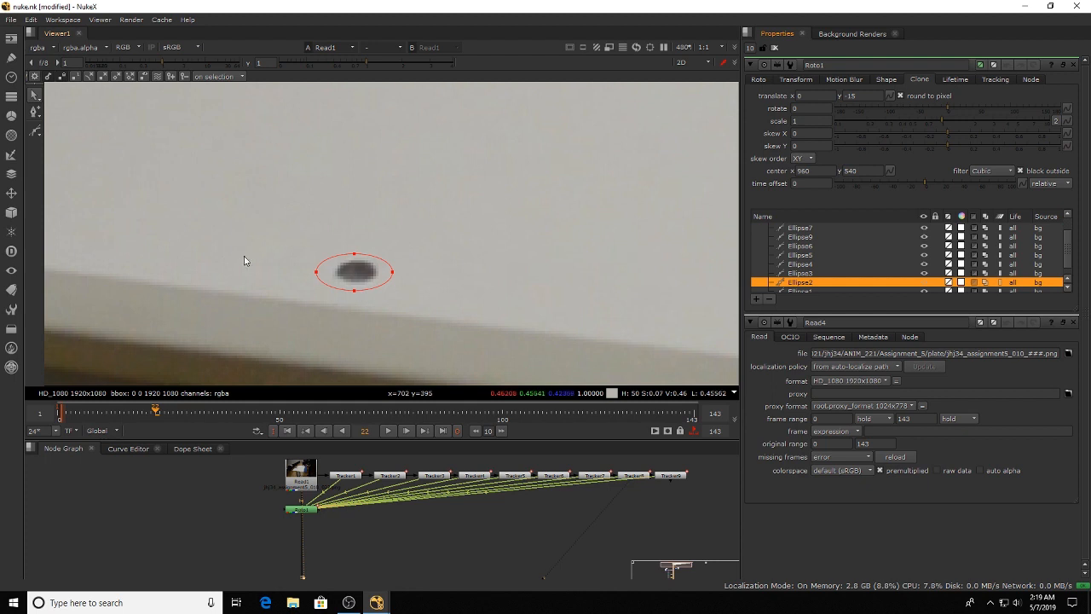
pyautogui.moveTo(262, 249)
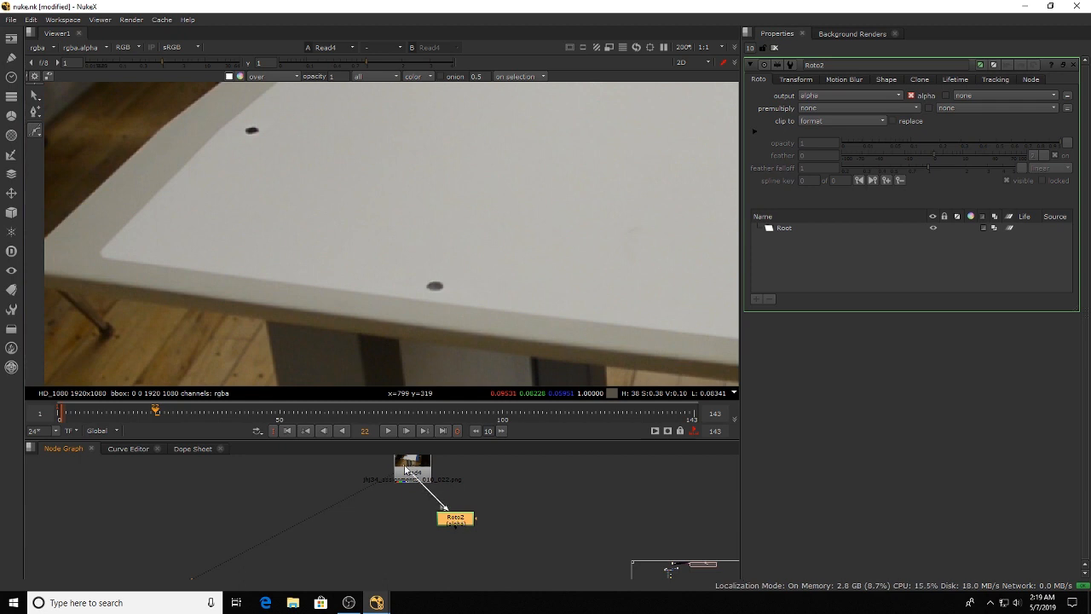
# Connect the Read4 plate to Roto2's bg input.
pyautogui.moveTo(456, 517); pyautogui.dragTo(413, 509)
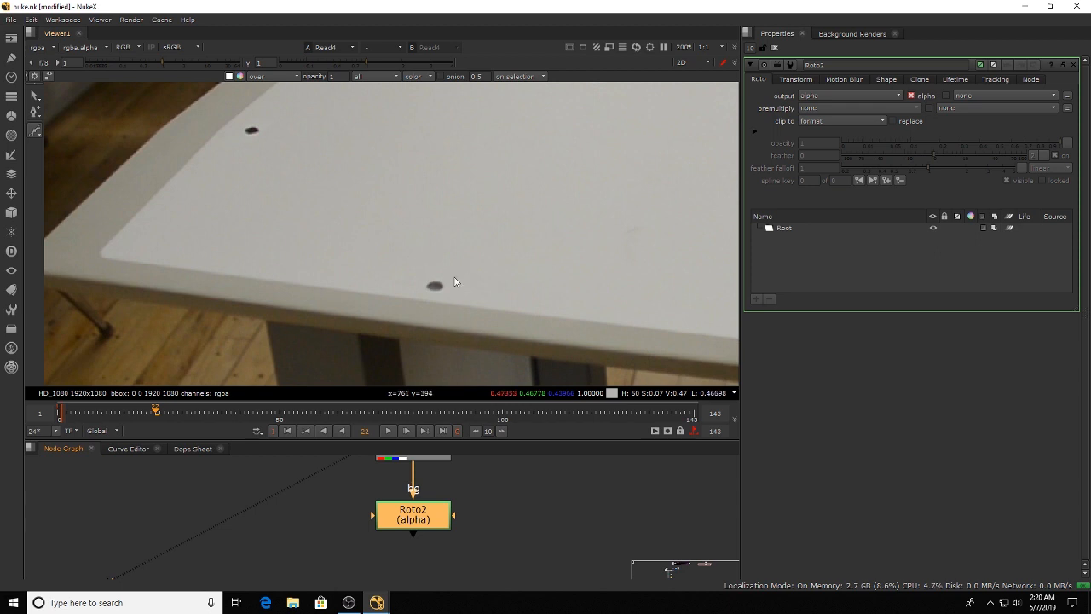
pyautogui.moveTo(390, 267)
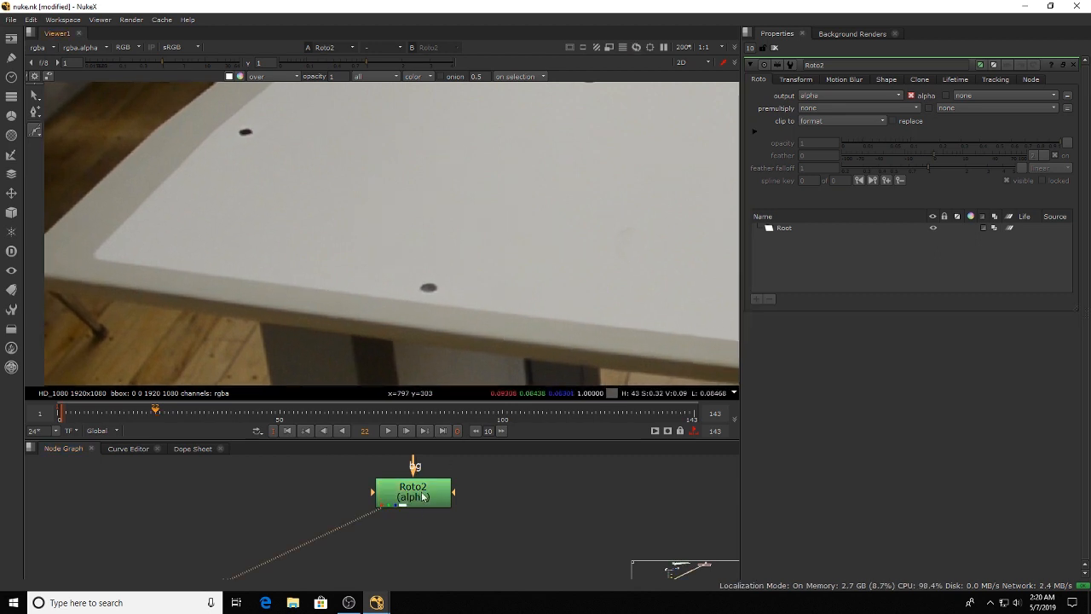
# Set Roto2's output channels to rgba.
pyautogui.click(849, 94)
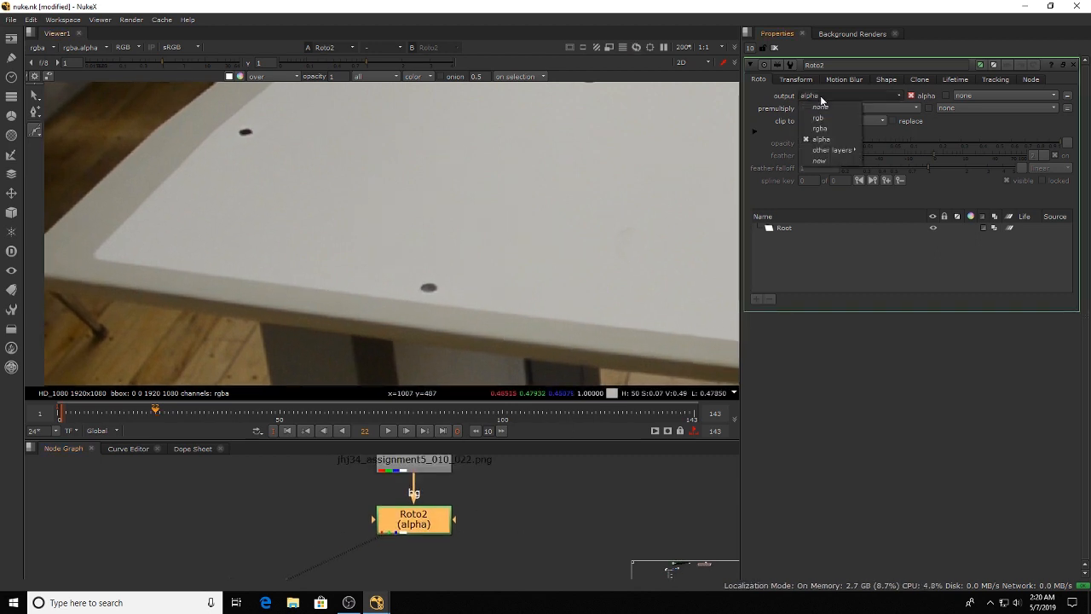
pyautogui.click(819, 128)
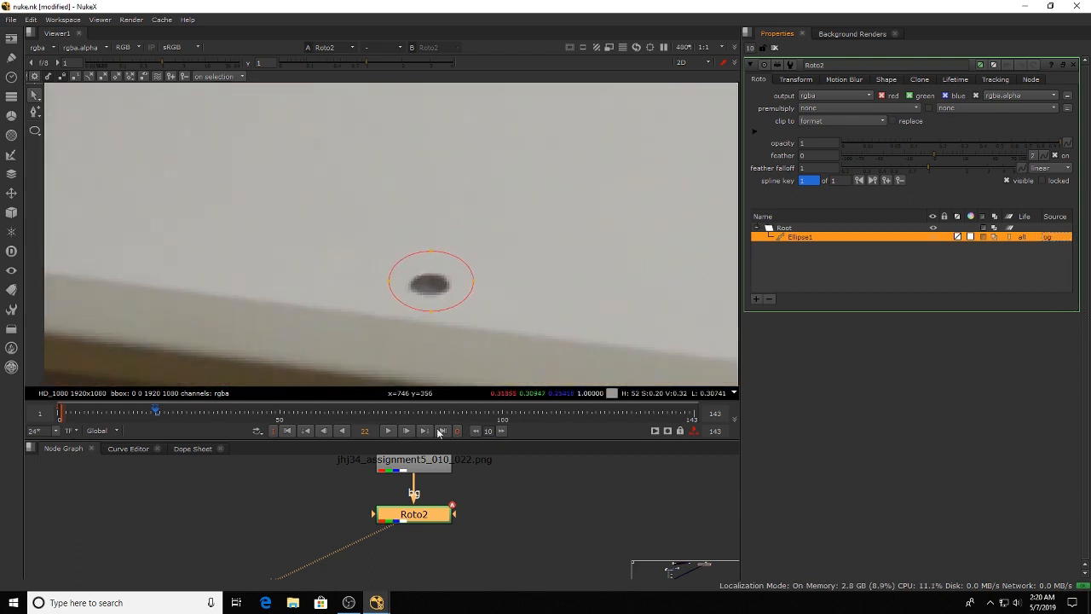
# Give Ellipse1 a clone translate x offset of 25 to cover the dot.
pyautogui.click(919, 78)
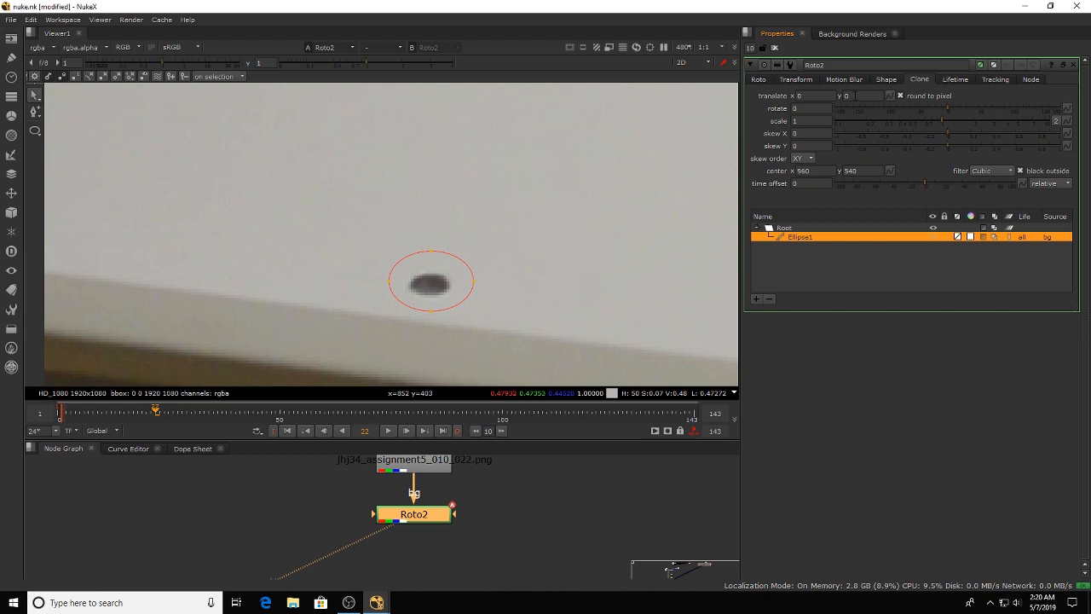
pyautogui.click(861, 95)
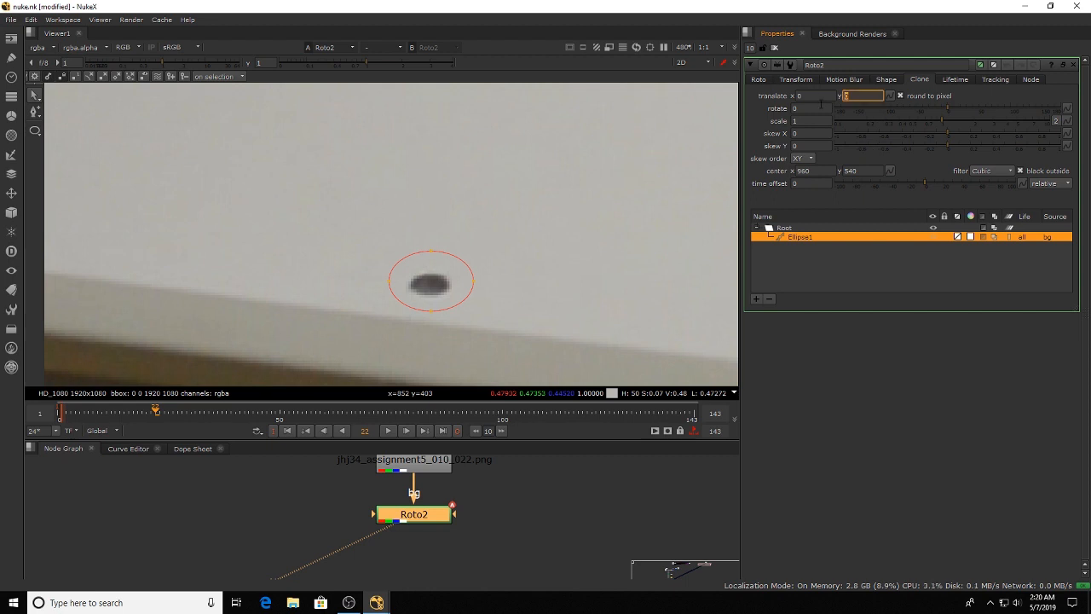
pyautogui.write('15')
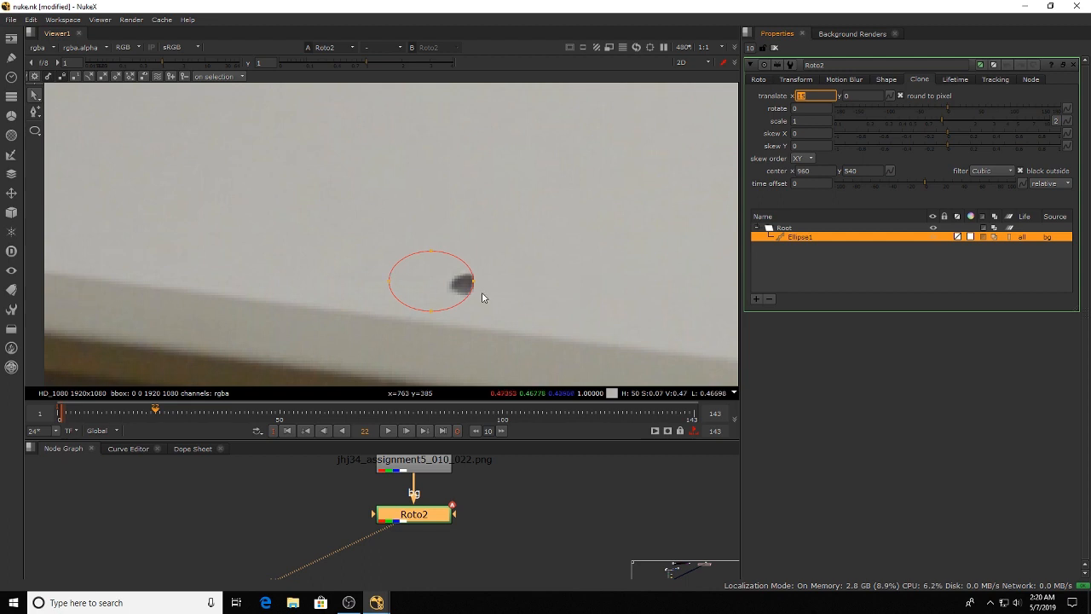
pyautogui.moveTo(442, 287)
pyautogui.write('20')
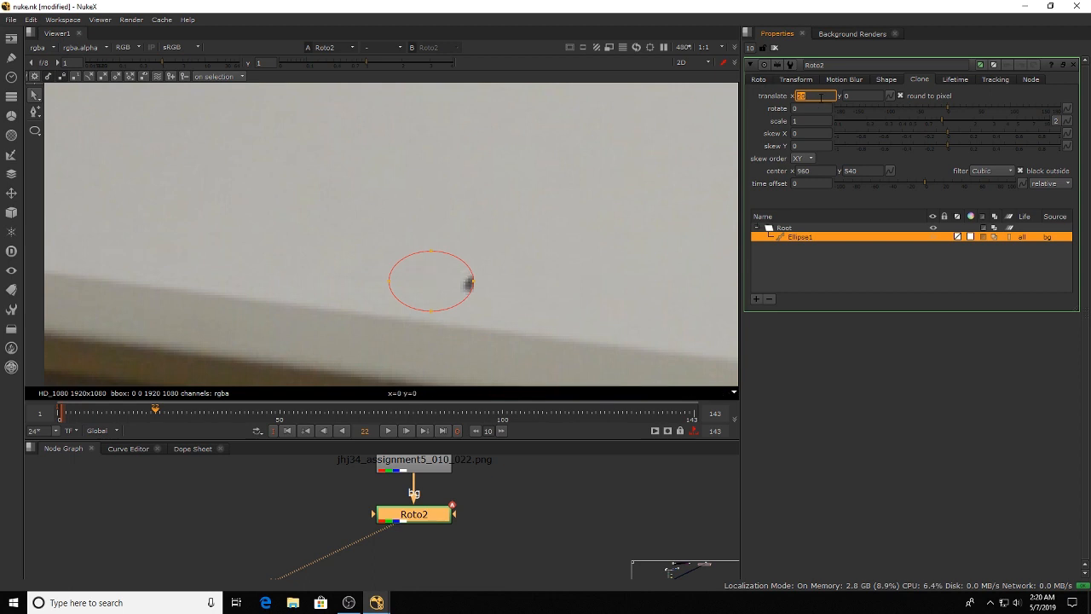
pyautogui.write('25')
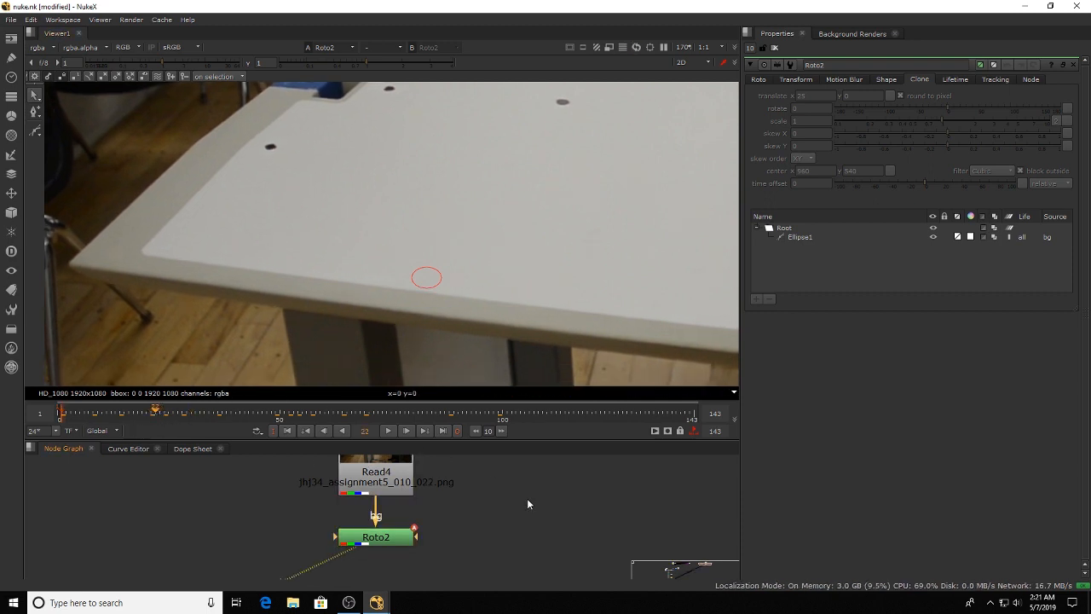
# Add Tracker10 to the plate and place track 1 on the tracking dot.
pyautogui.write('t')
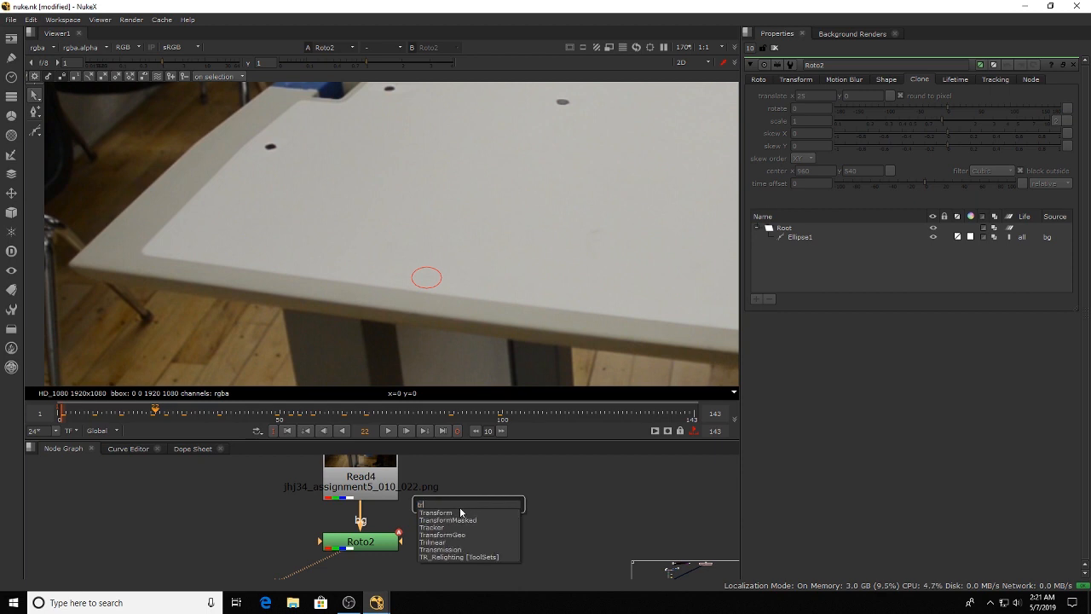
pyautogui.click(432, 527)
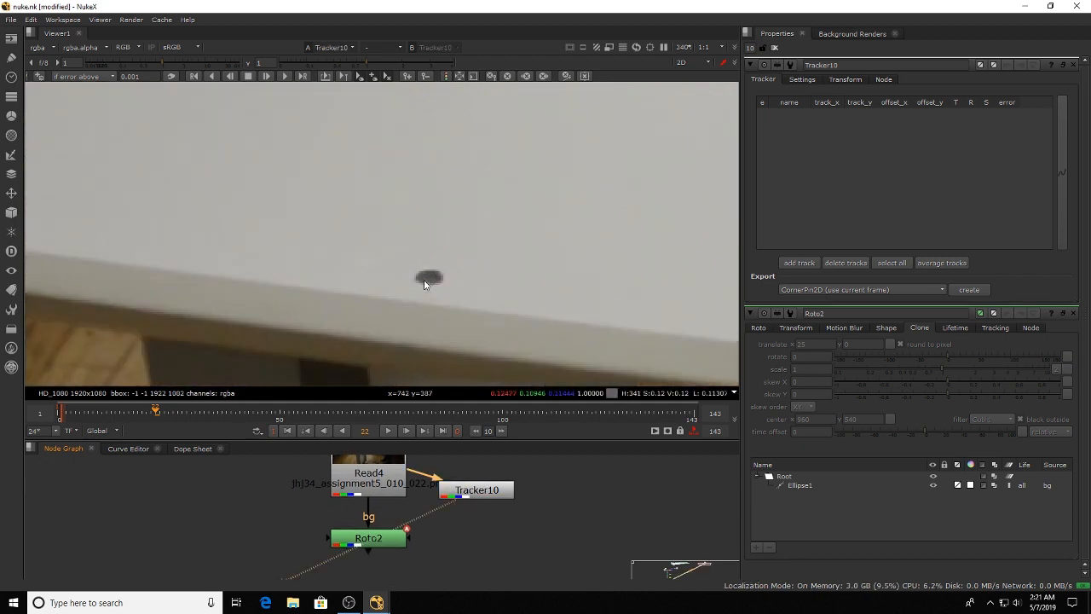
pyautogui.click(799, 263)
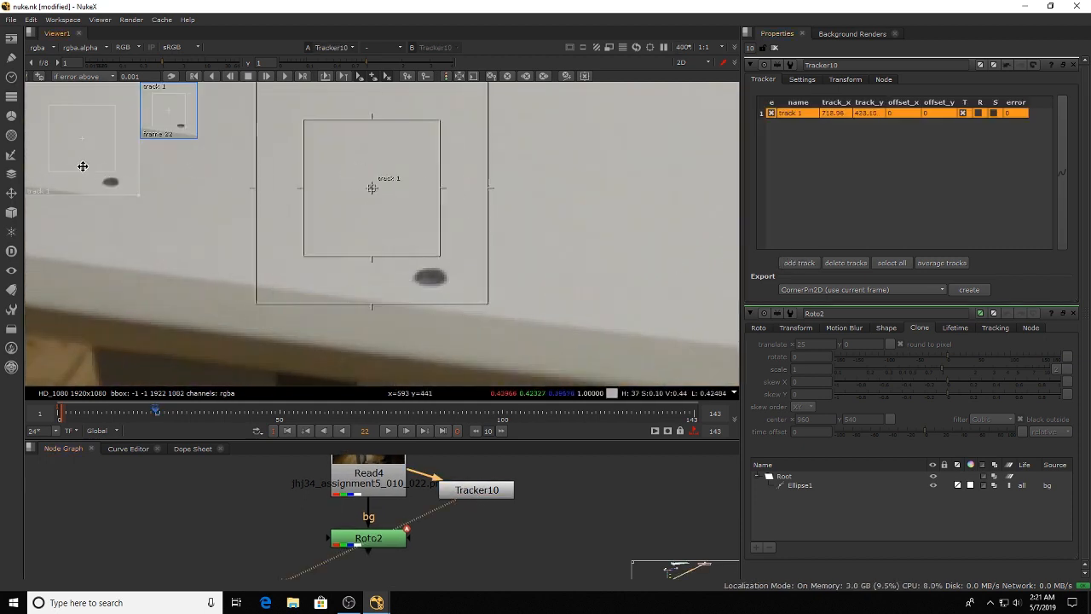
pyautogui.moveTo(373, 188); pyautogui.dragTo(430, 277)
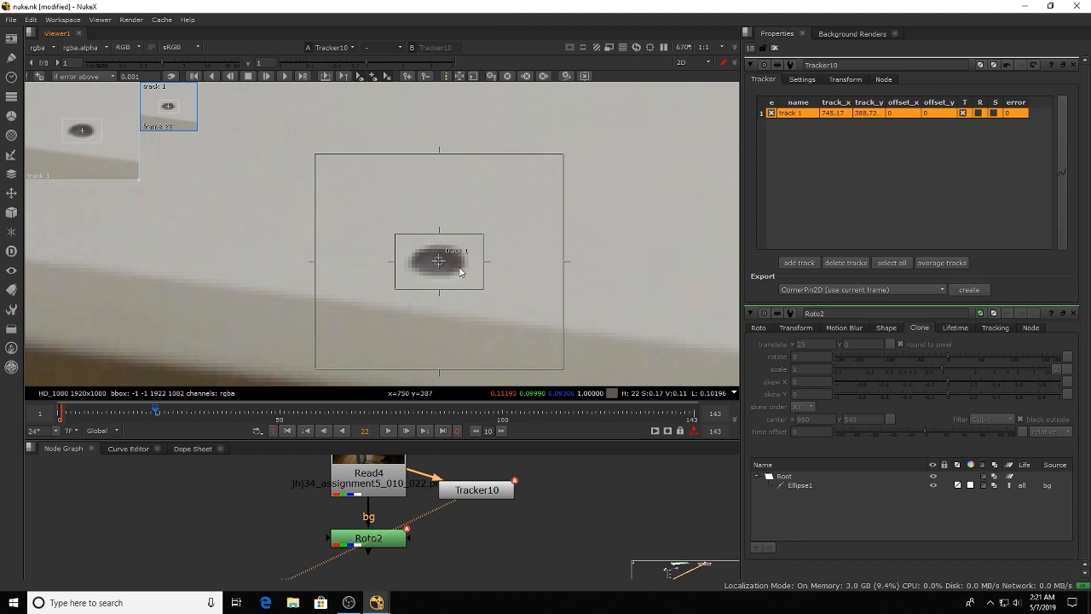
pyautogui.moveTo(480, 545)
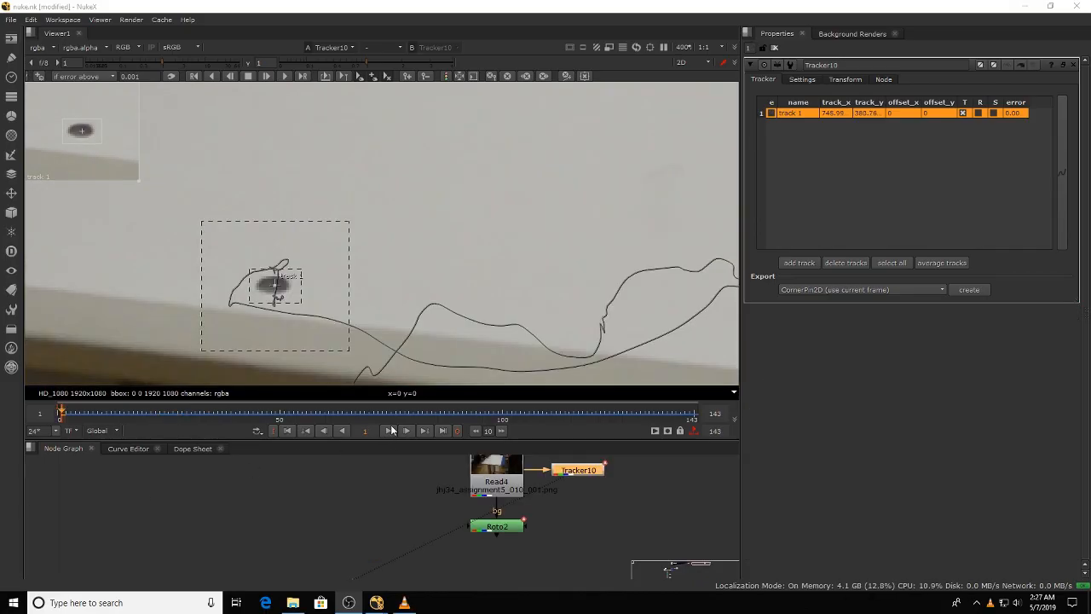
# Play through the tracked shot, then return to frame 1.
pyautogui.click(406, 431)
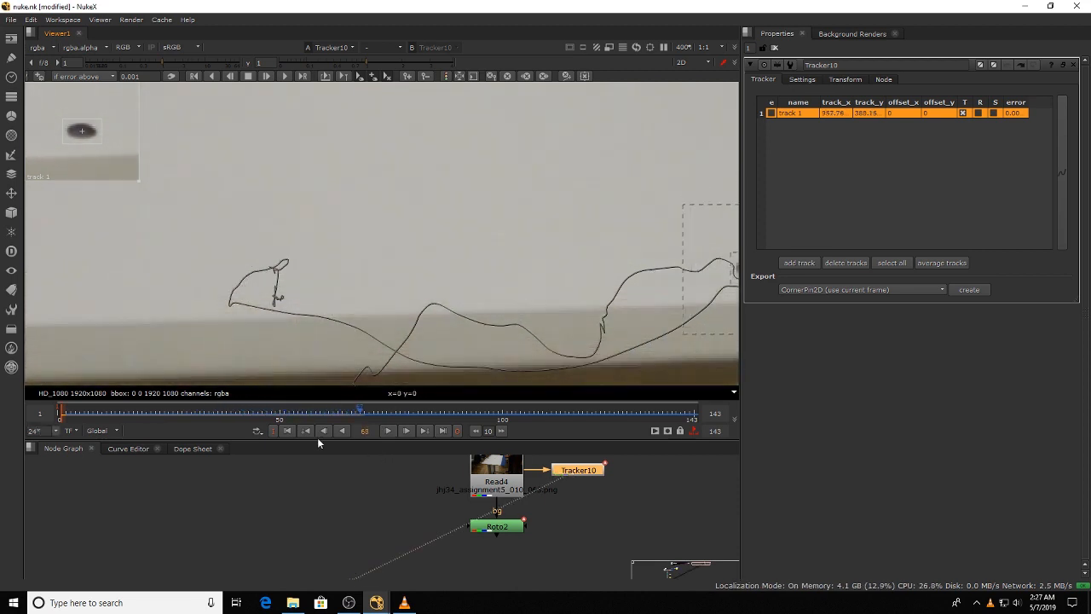
pyautogui.click(496, 526)
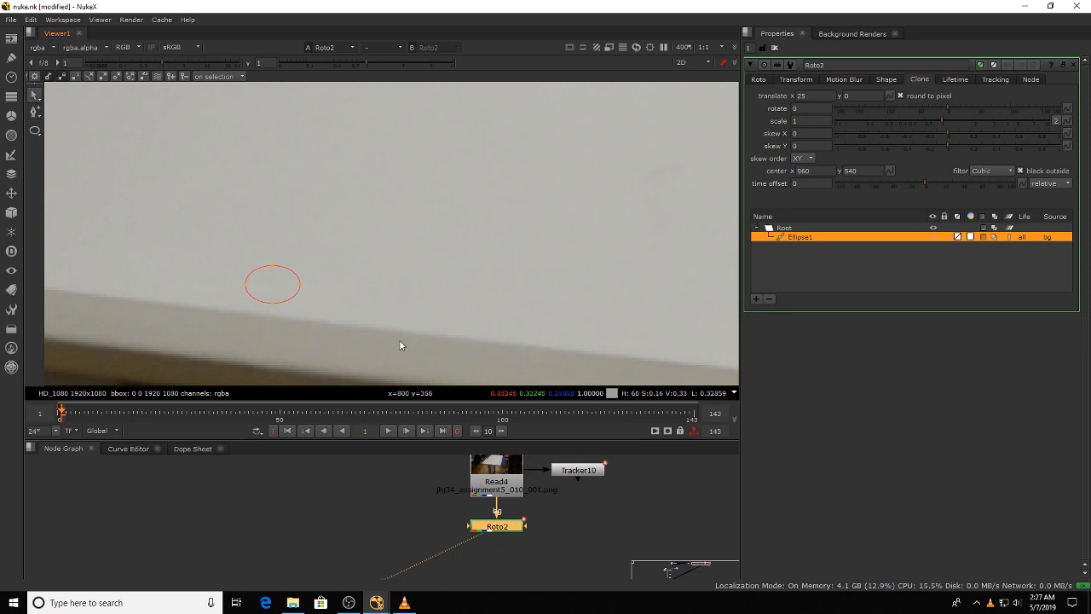
# Link Ellipse1 to Tracker10's track 1 and play to confirm it follows.
pyautogui.rightClick(273, 284)
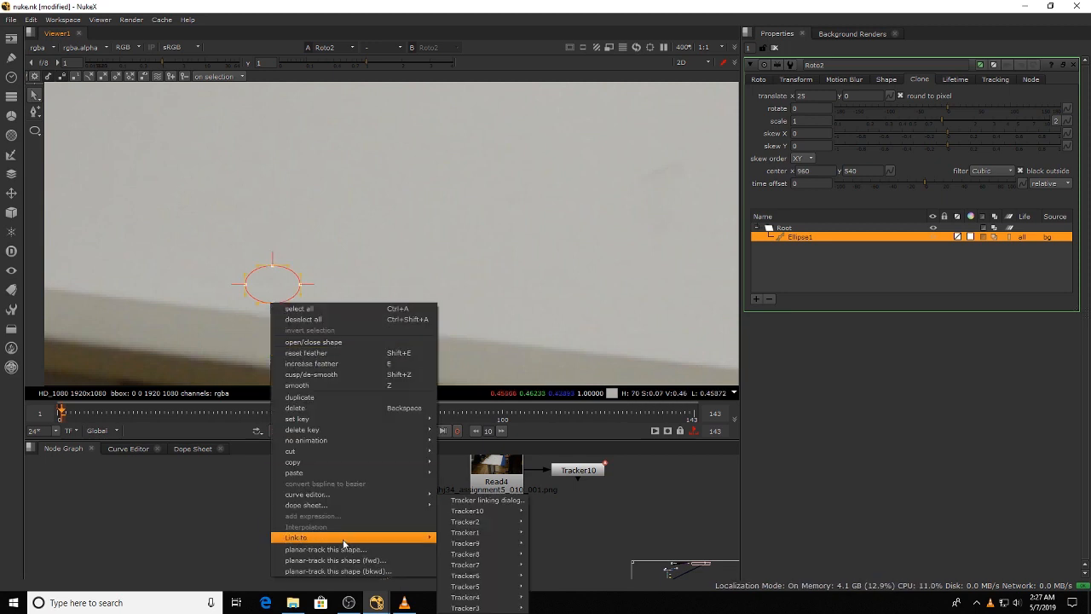
pyautogui.moveTo(467, 511)
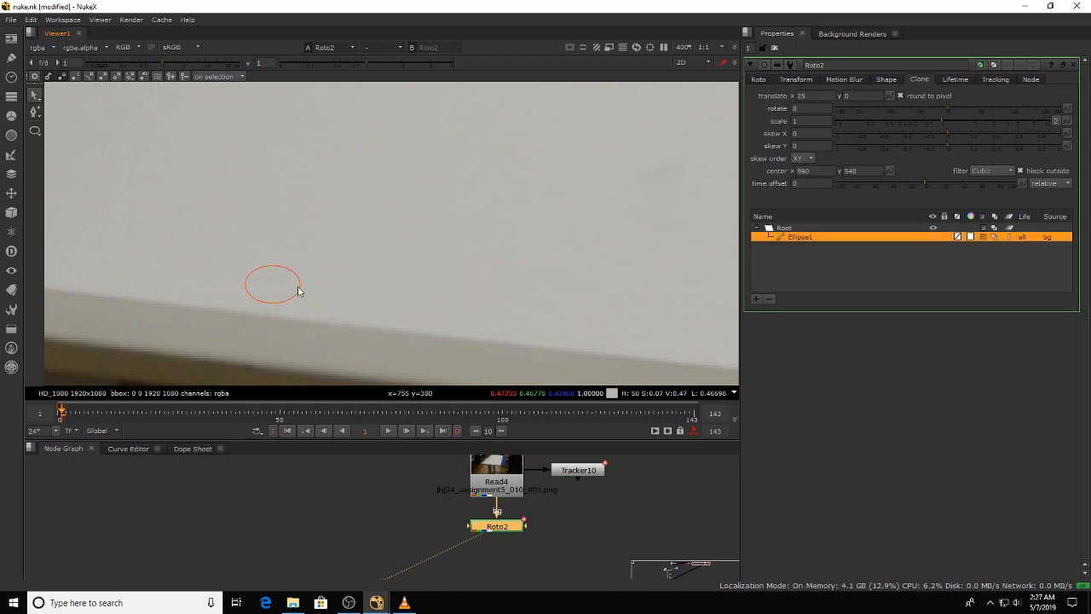
pyautogui.rightClick(273, 284)
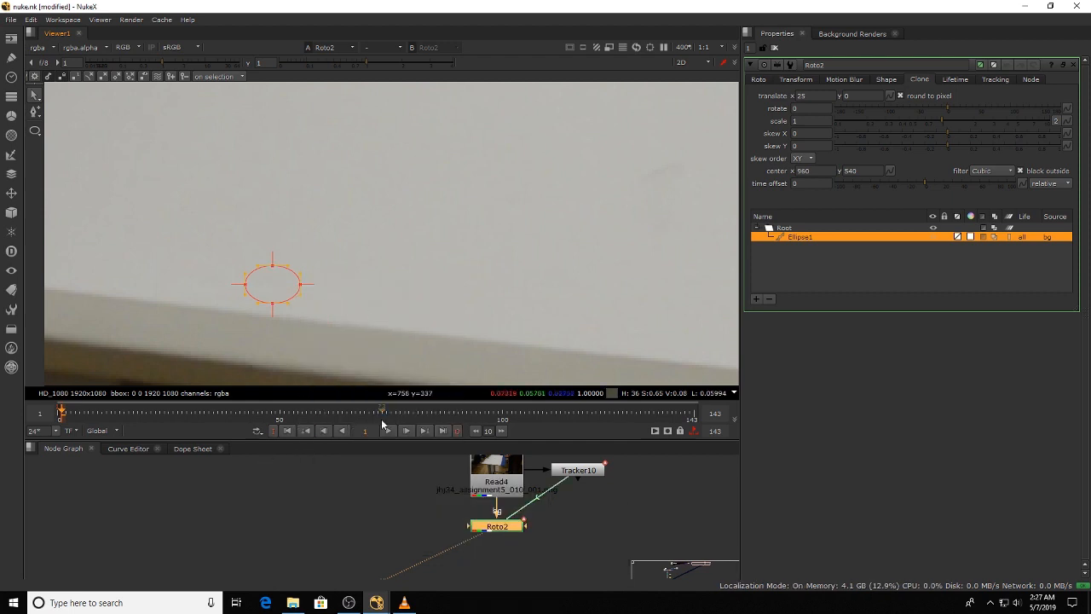
pyautogui.click(405, 431)
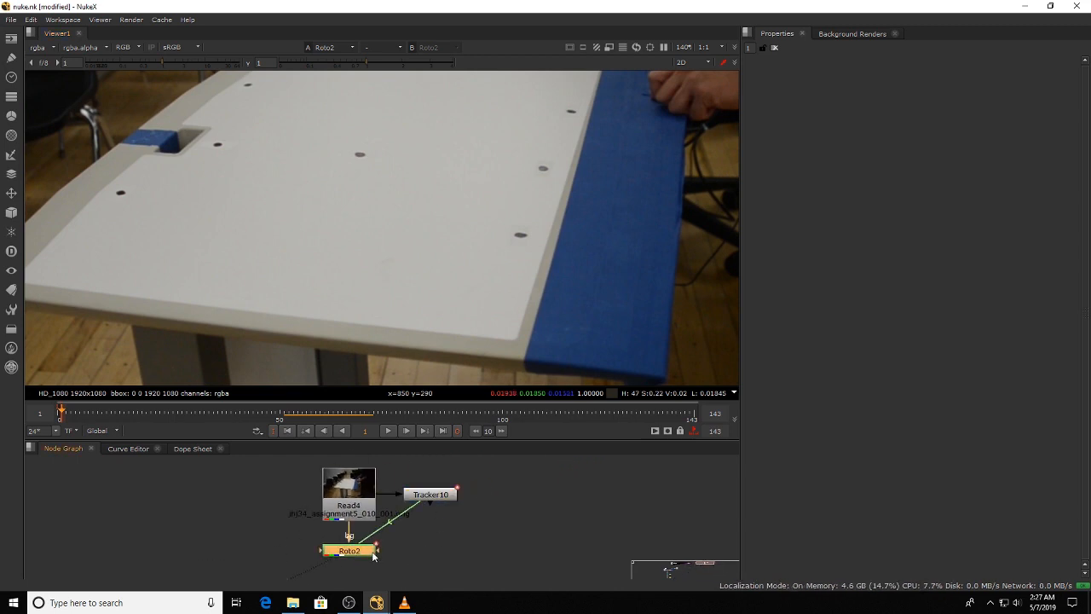
# Set Roto2's Ellipse2 to clone the background with a -20 x offset.
pyautogui.doubleClick(349, 550)
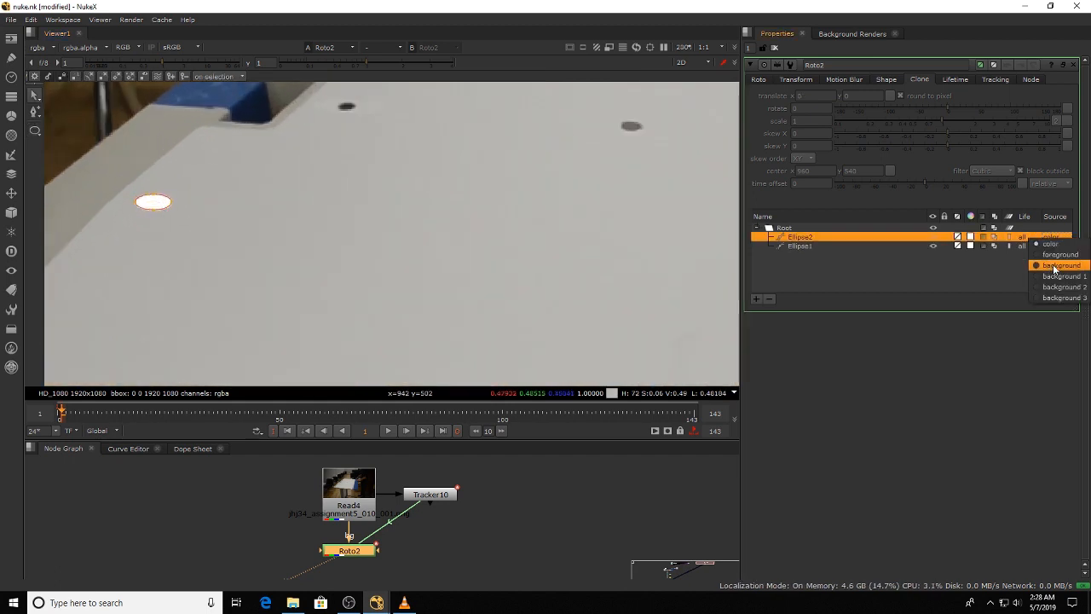
pyautogui.click(1061, 265)
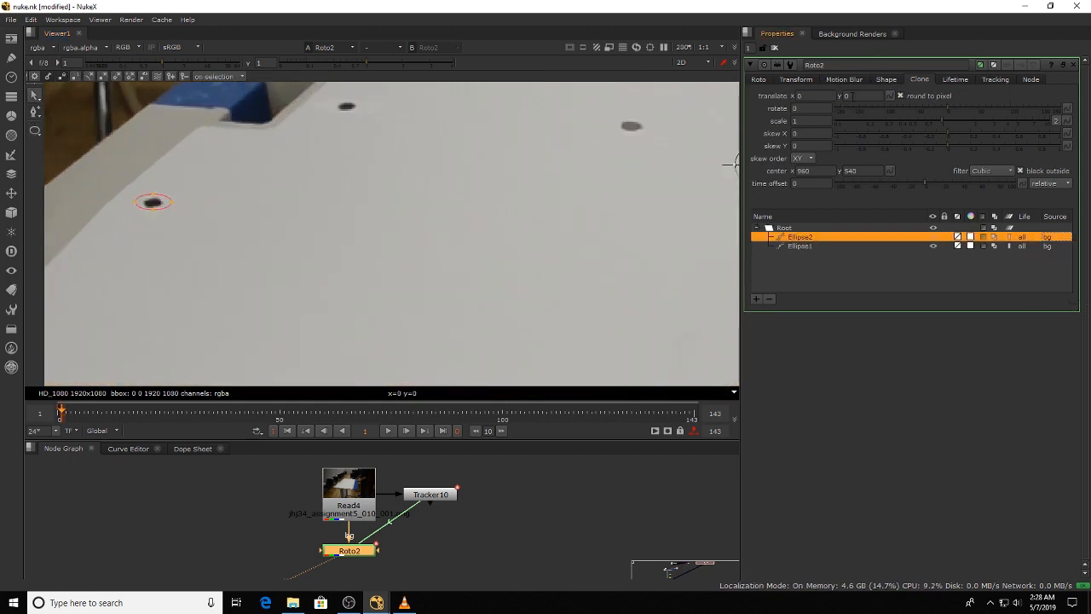
pyautogui.click(814, 95)
pyautogui.write('20')
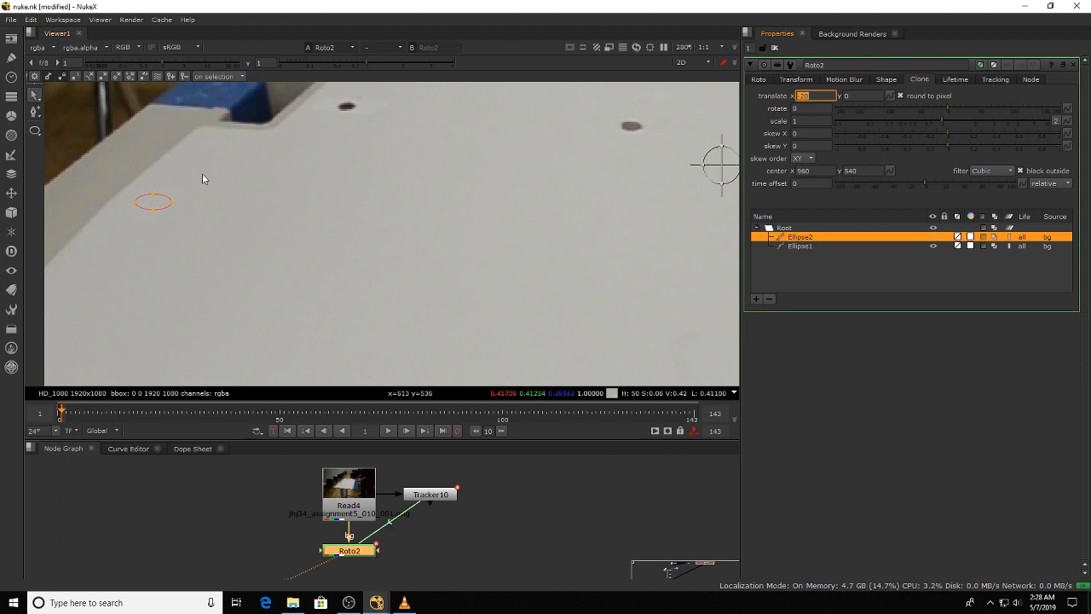
pyautogui.write('-20')
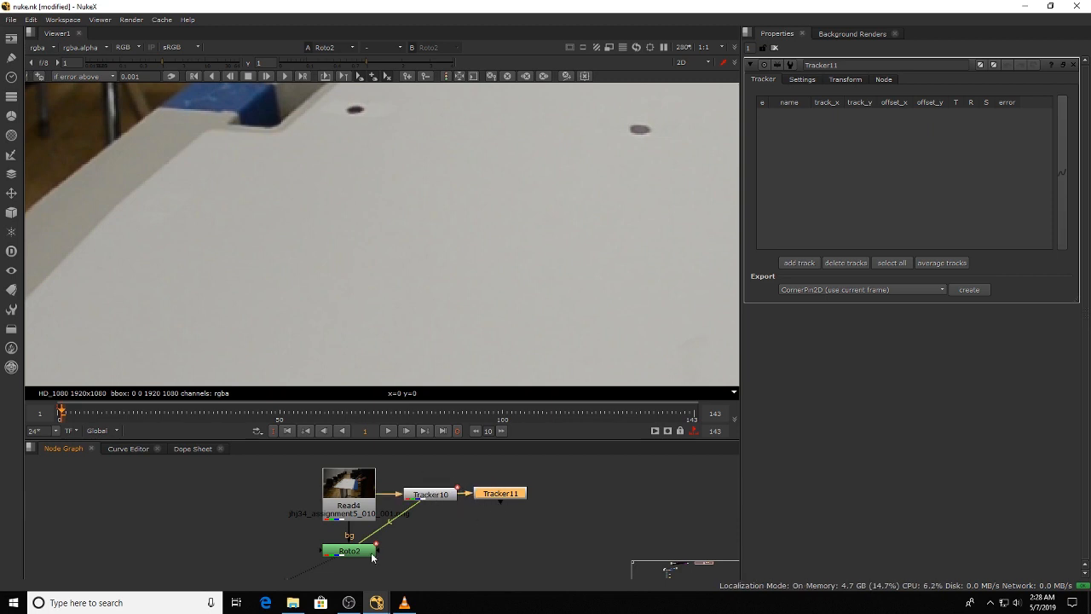
# Add track 1 to Tracker11.
pyautogui.click(799, 263)
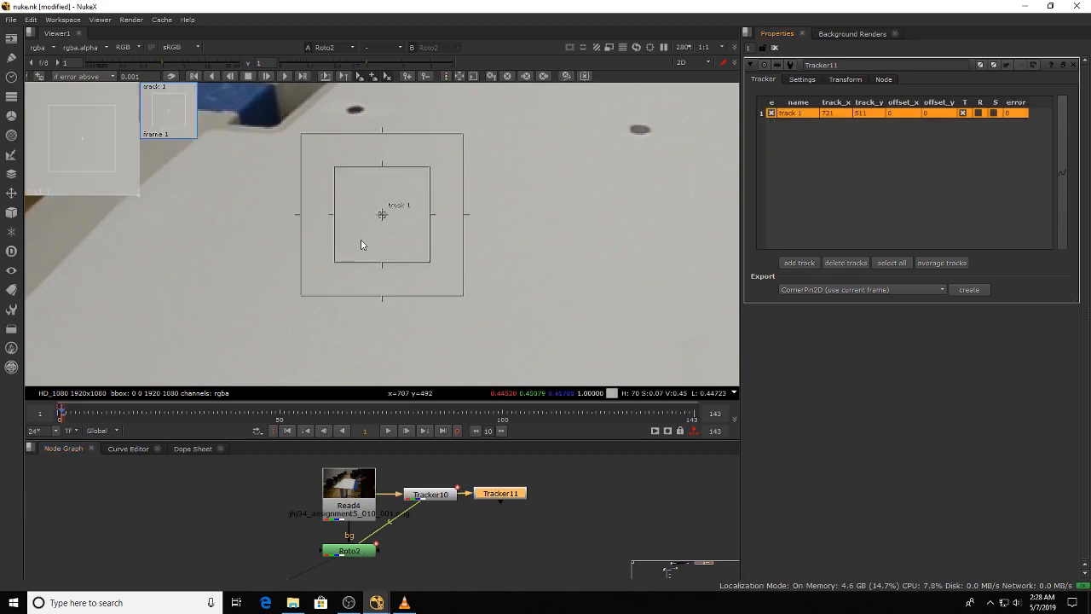